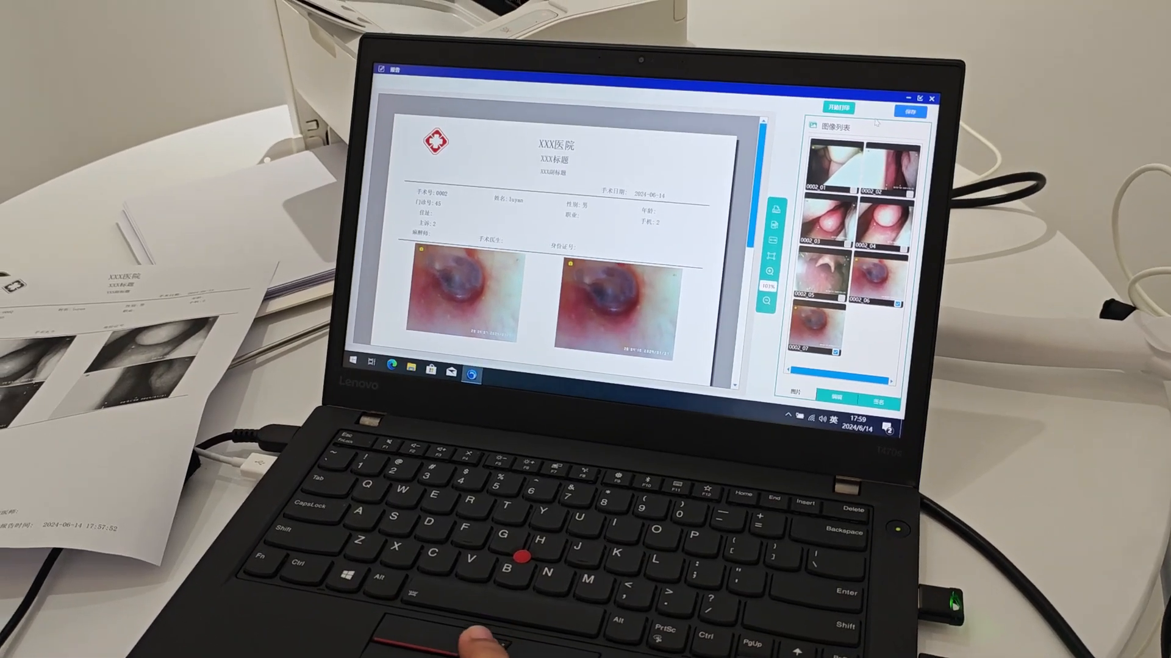
Print the report with both endoscopy images on the HP laser printer
click(836, 109)
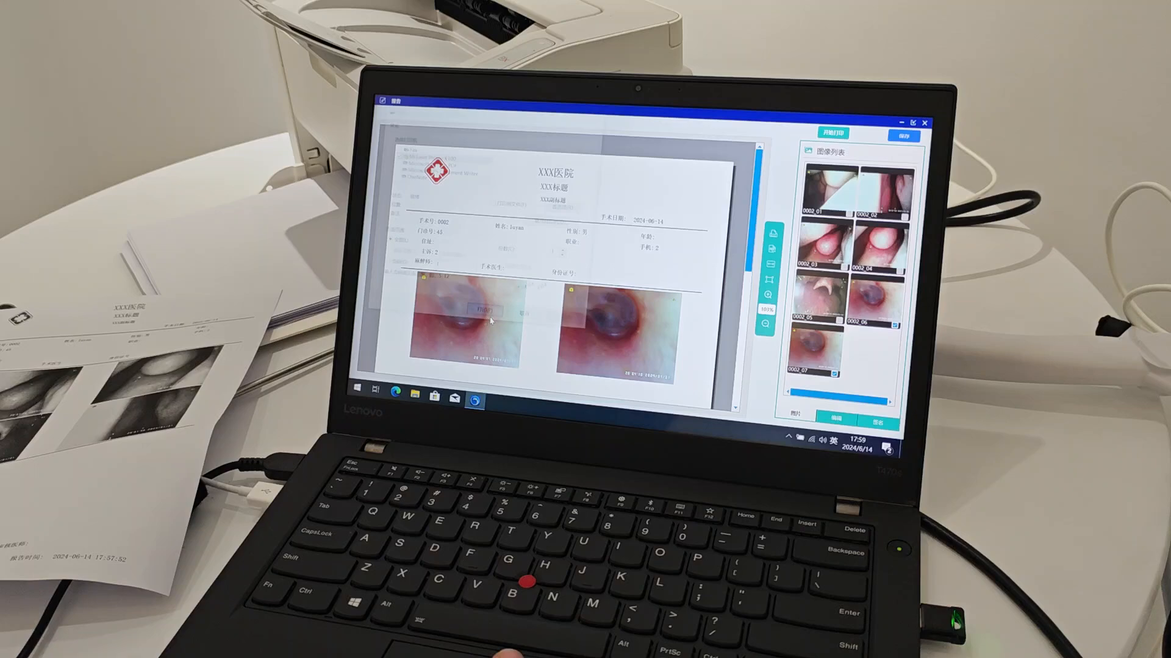
click(831, 133)
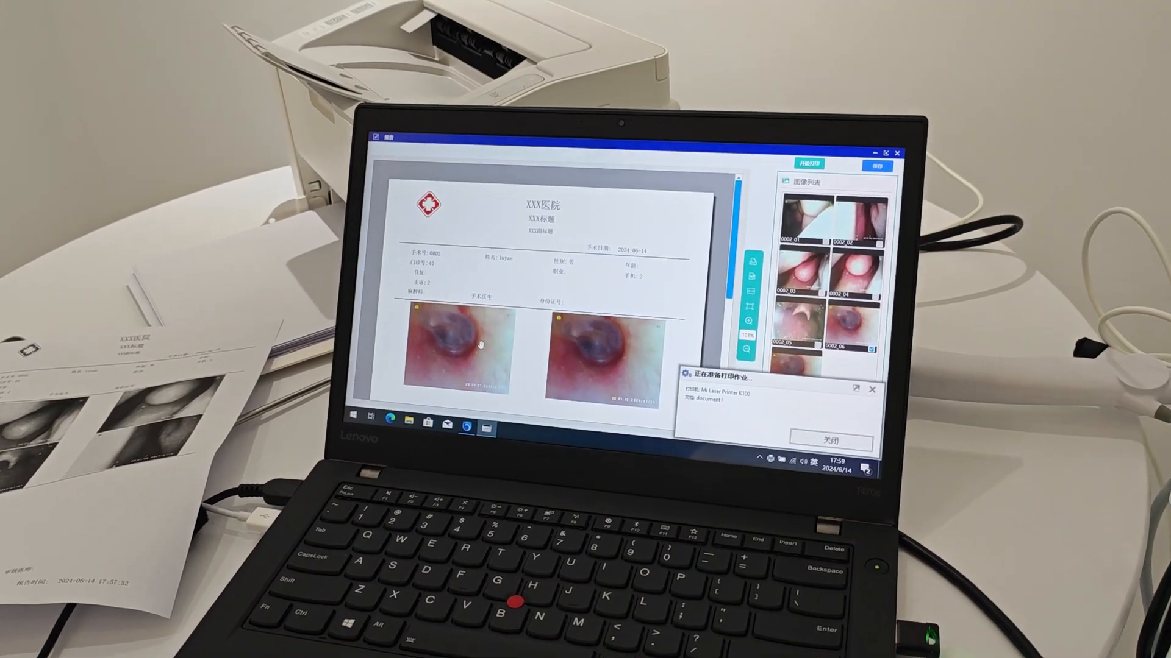